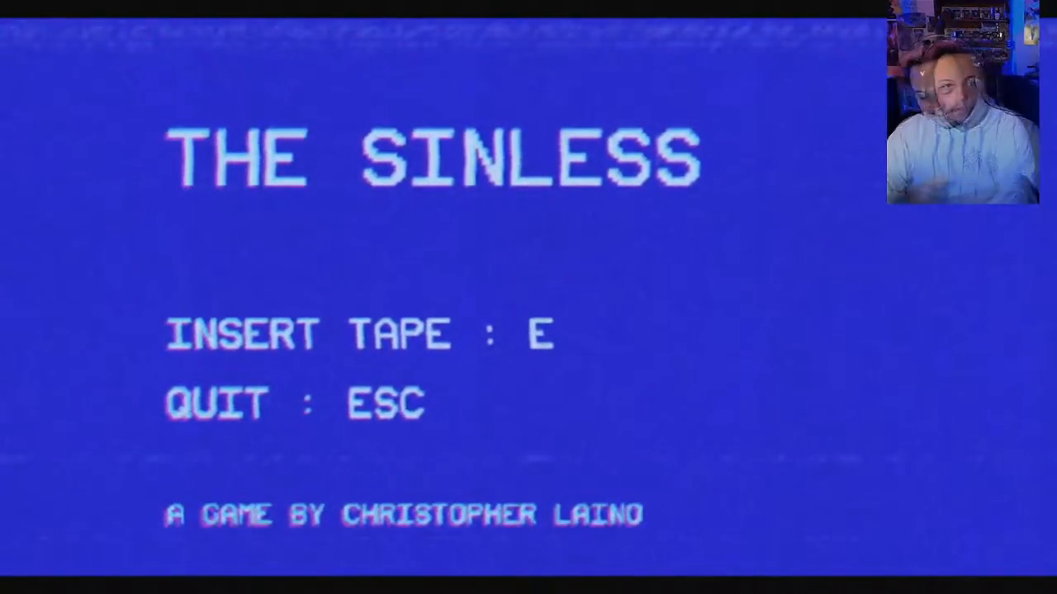
key(e)
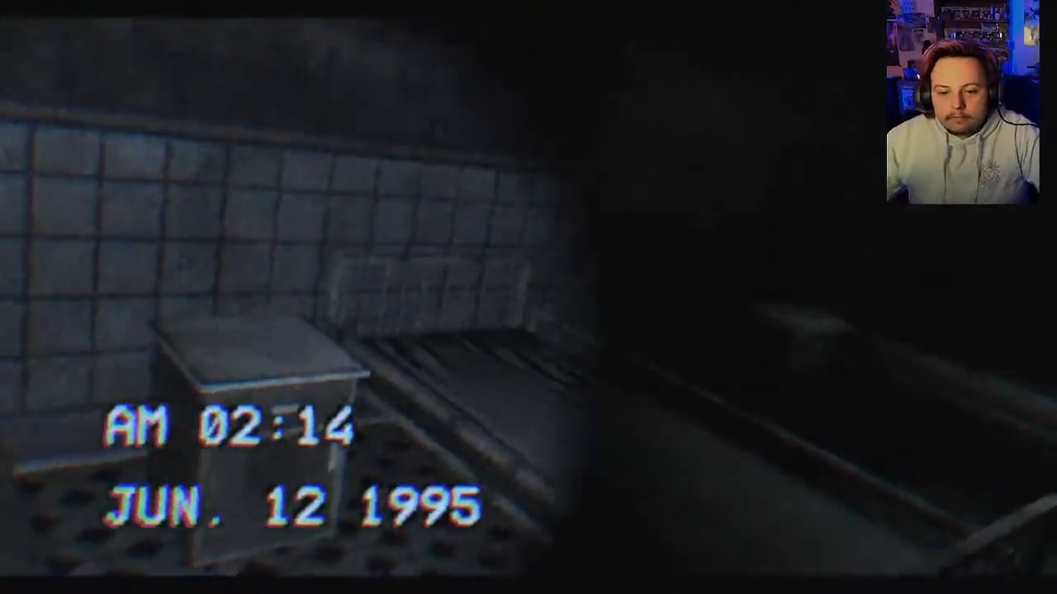
mouse_move(528, 298)
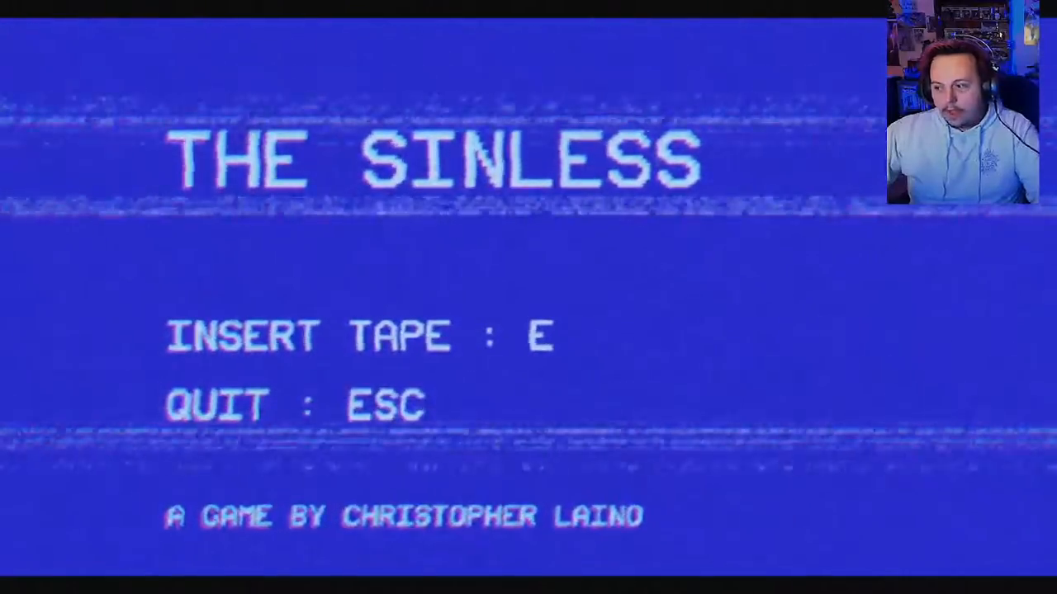
key(e)
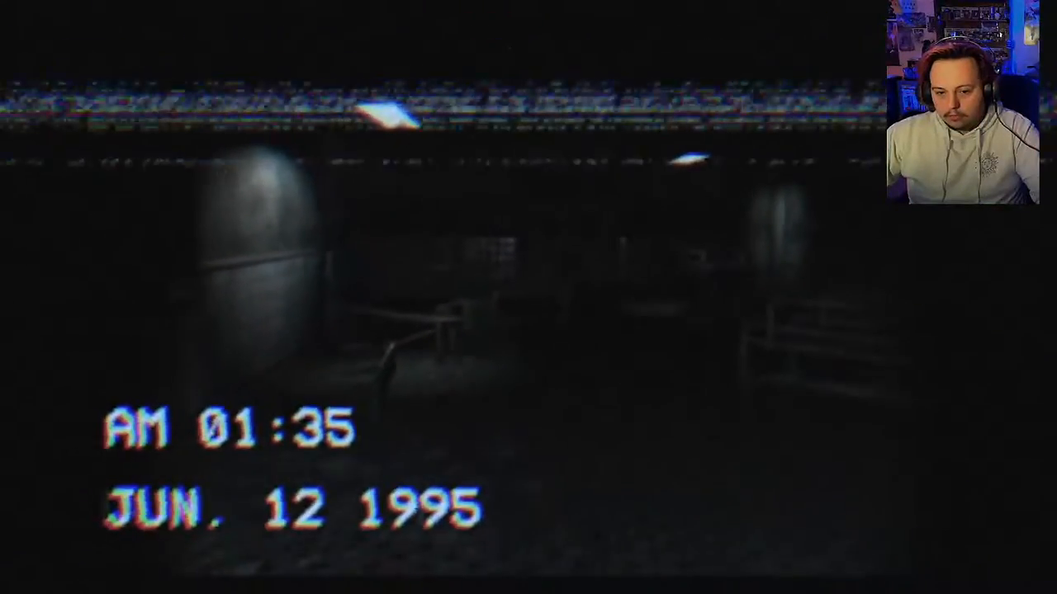